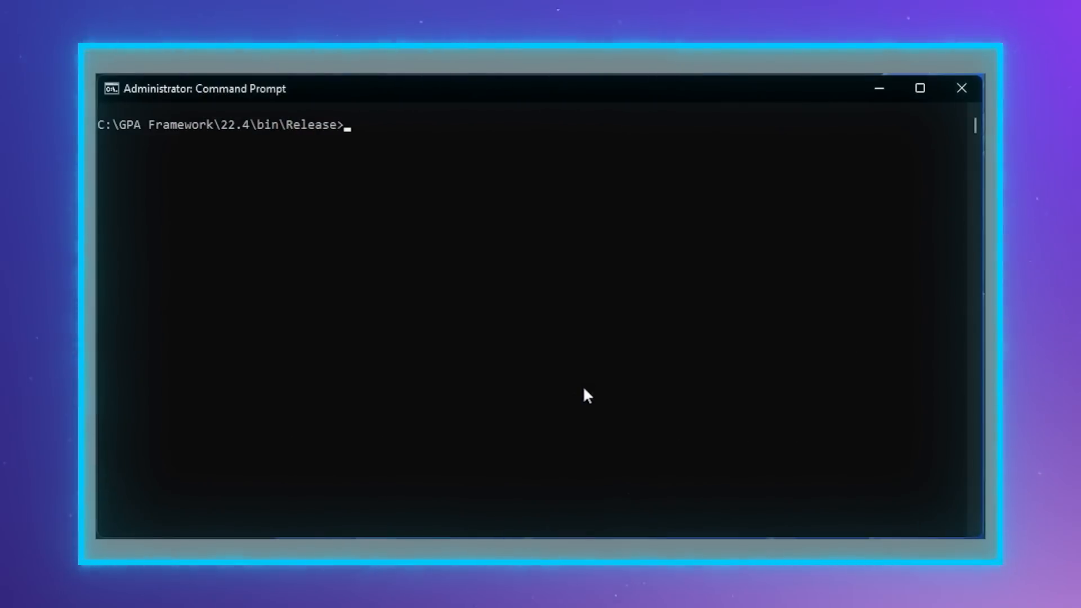
Run gpa-metrics-collector.exe -s on the d3d12-sample stream and scroll the listed GPU metrics.
type("gpa-metrics-collector.exe")
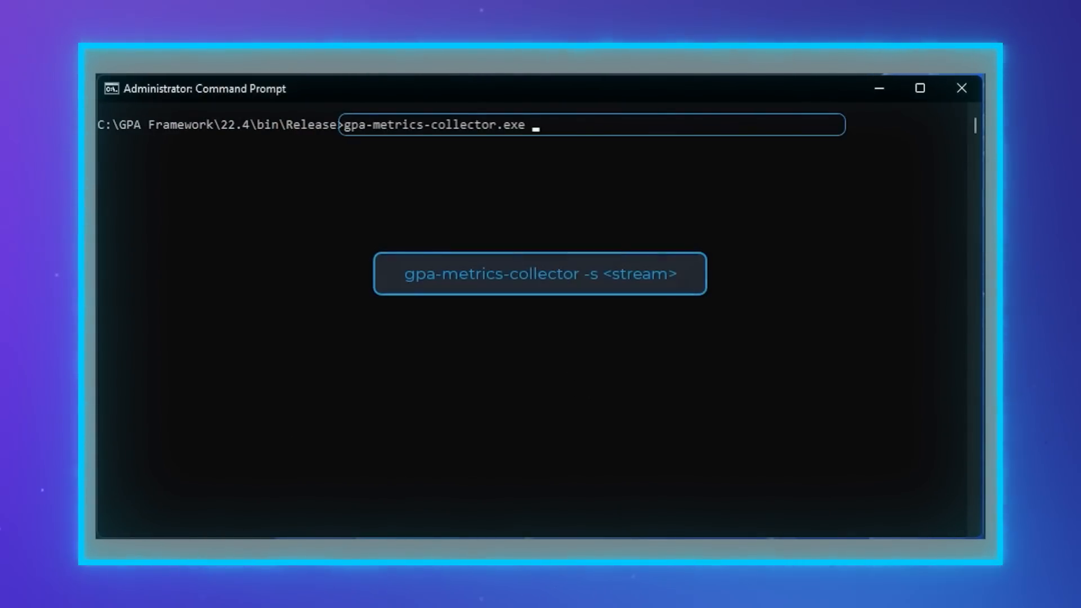
type("-s")
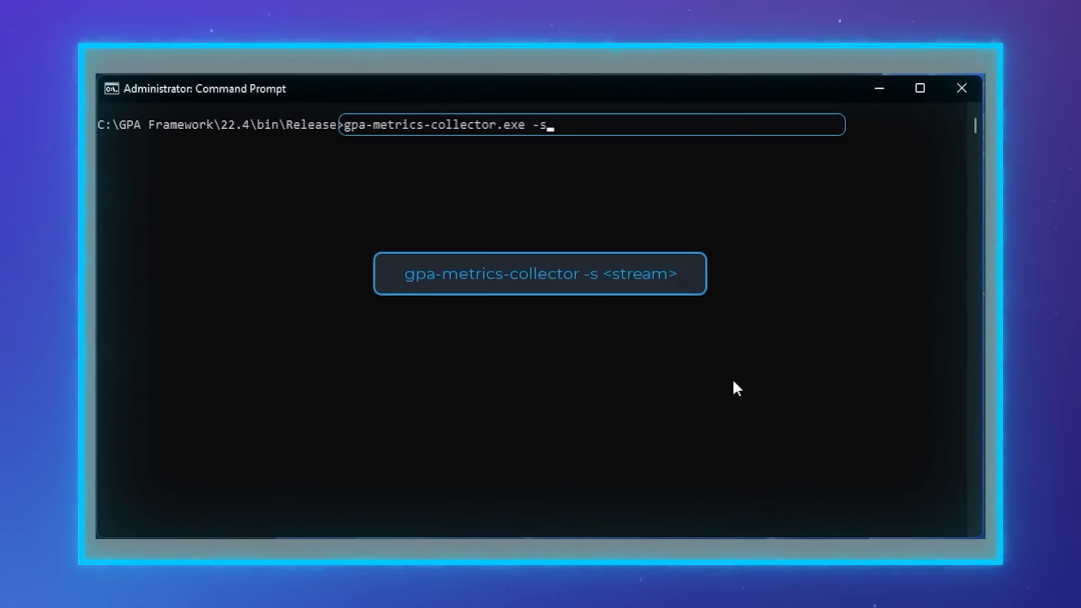
type("\" \"")
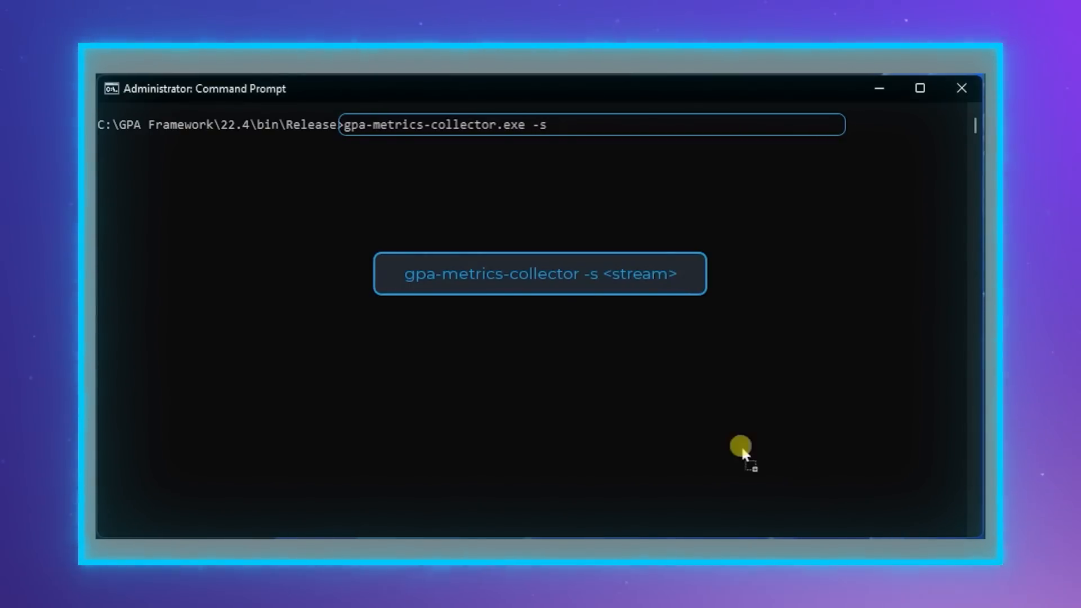
type("C:\\Users\\gta\\Documents\\GPA\\d3d12-sample")
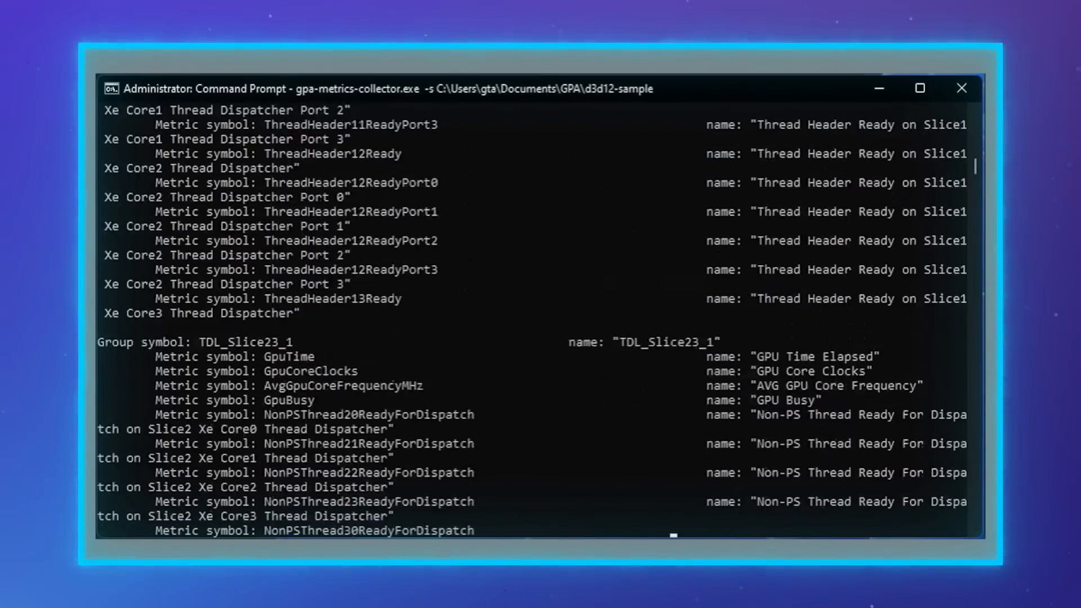
scroll("down", 3)
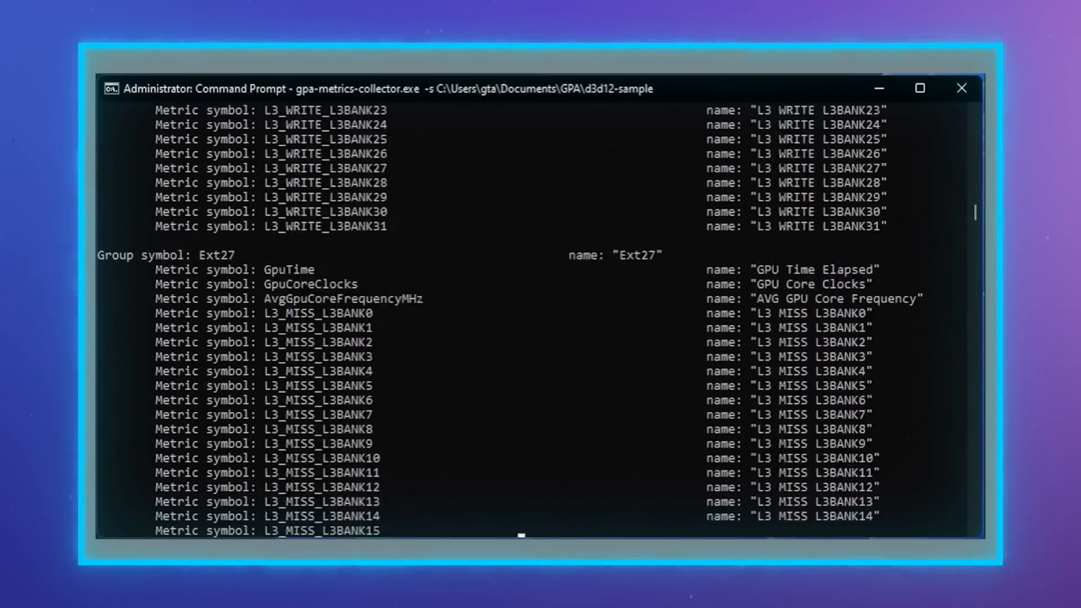
scroll("down", 3)
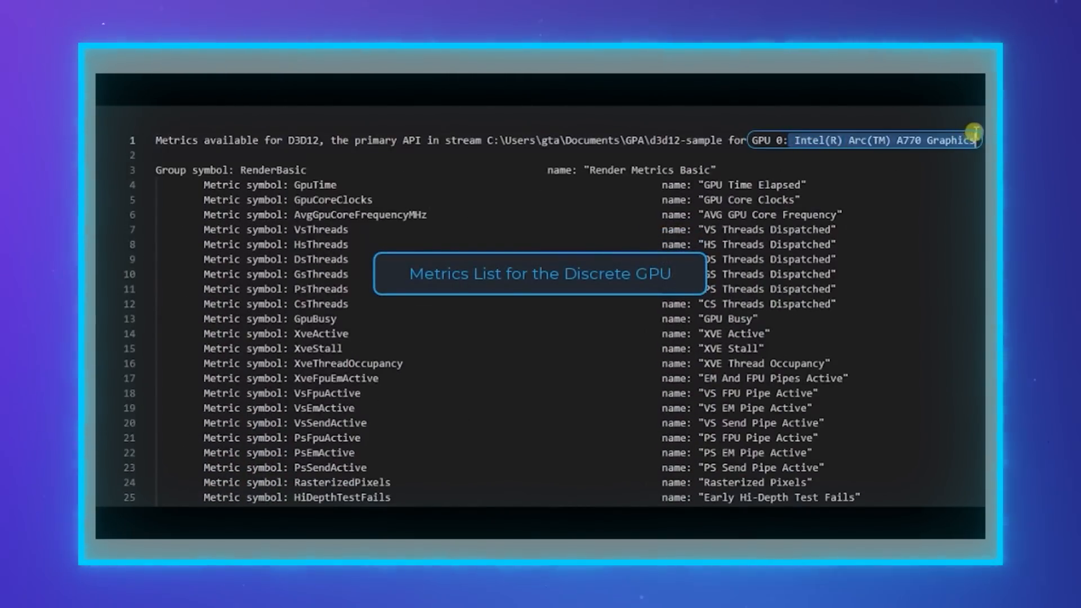
Scroll the saved discrete-GPU metrics list in the editor to the ray tracing groups.
scroll("down", 3)
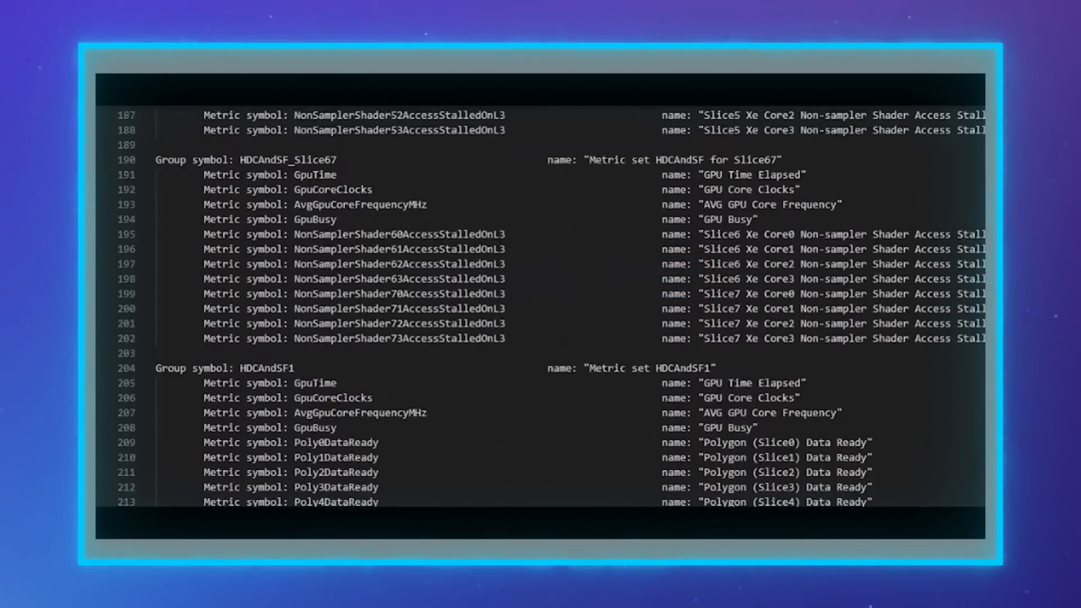
scroll("down", 3)
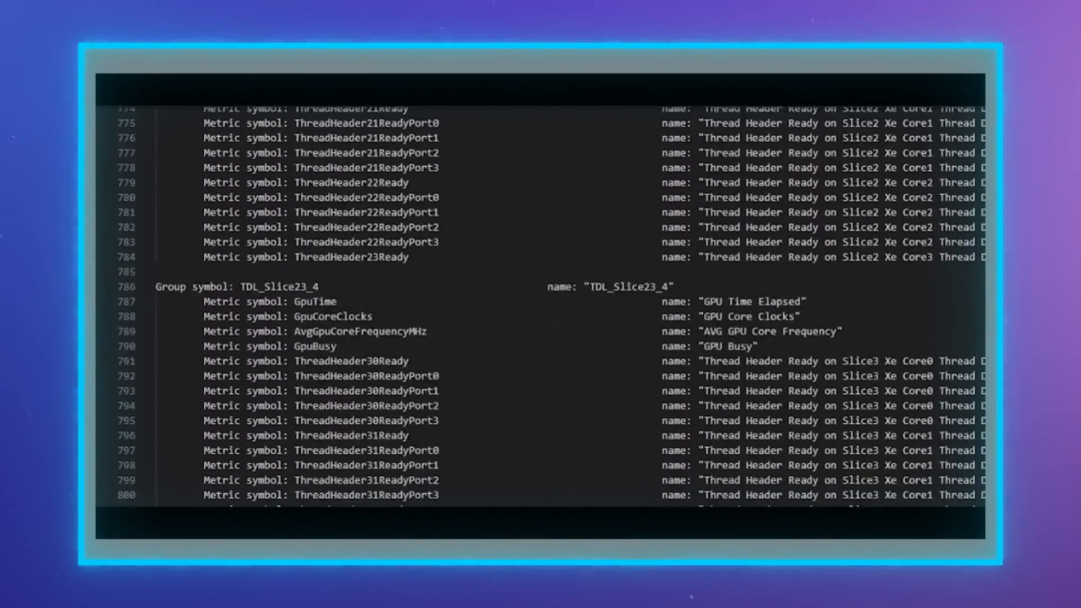
scroll("down", 3)
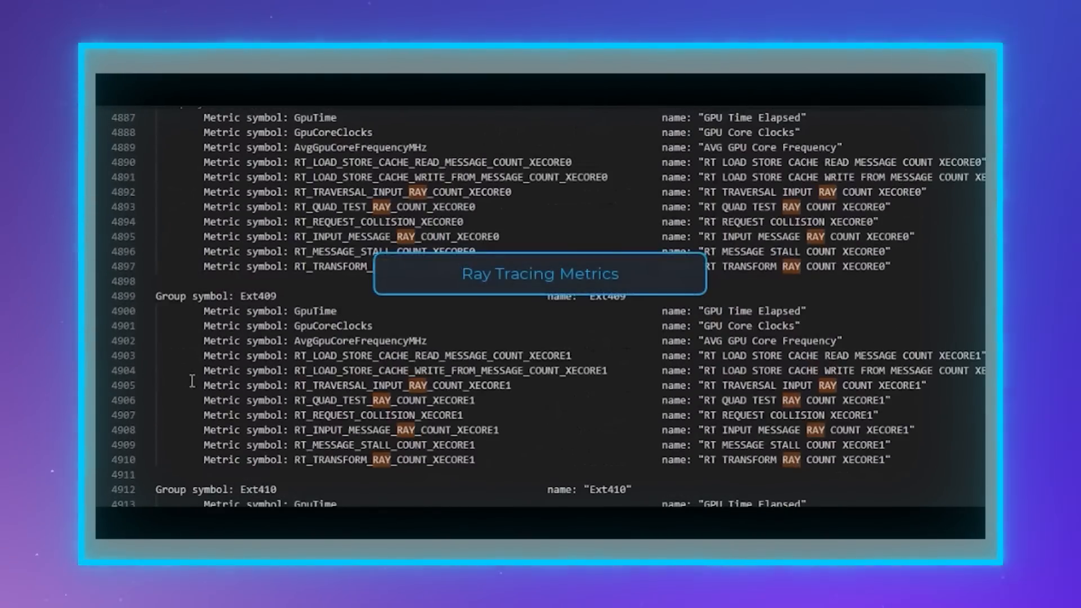
left_click_drag(203, 385, 890, 460)
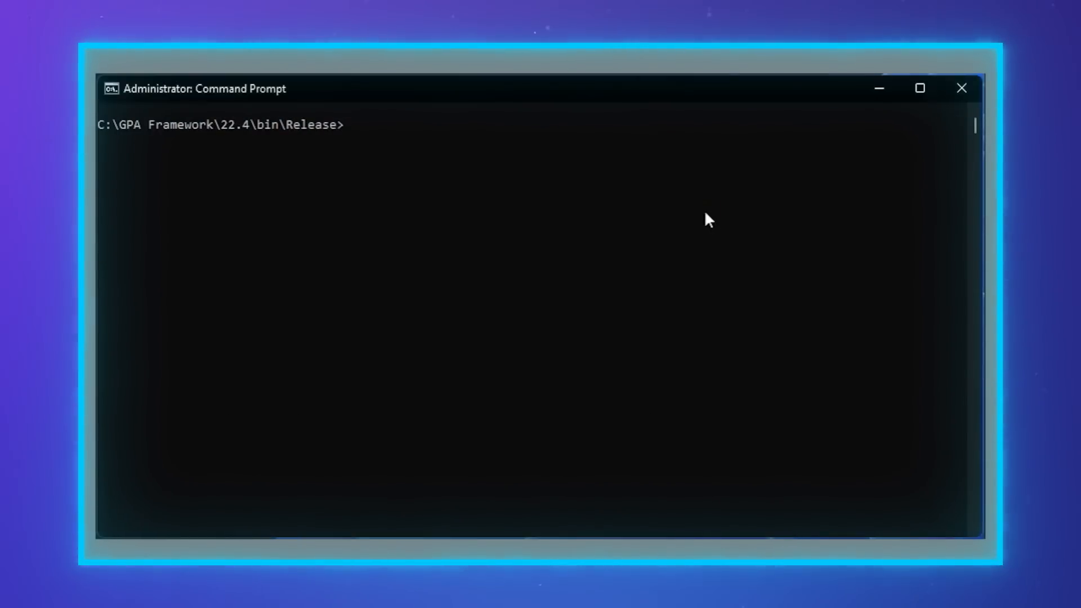
Print metric values for frame 10 of the d3d12-sample stream.
type("gpa-metrics-collector.exe -f")
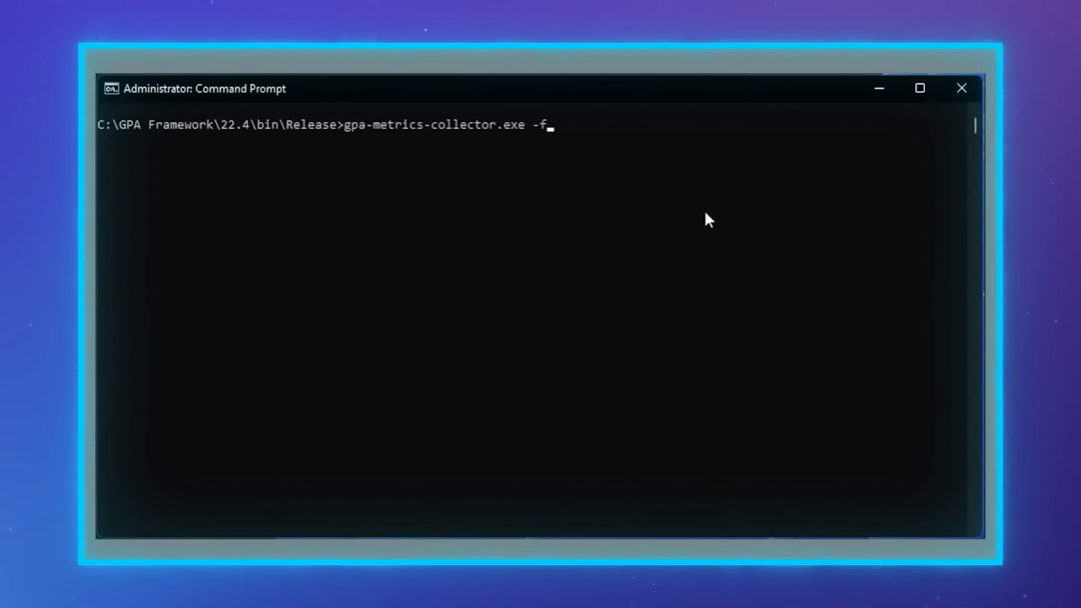
type("10")
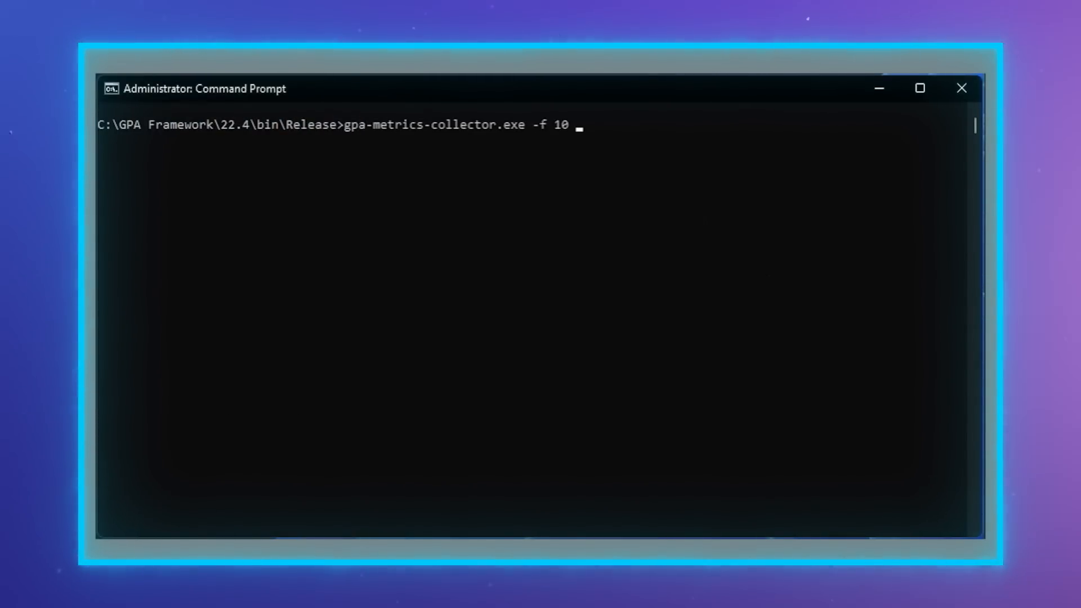
type("C:\\Users\\gta\\Documents\\GPA\\d3d12-sample")
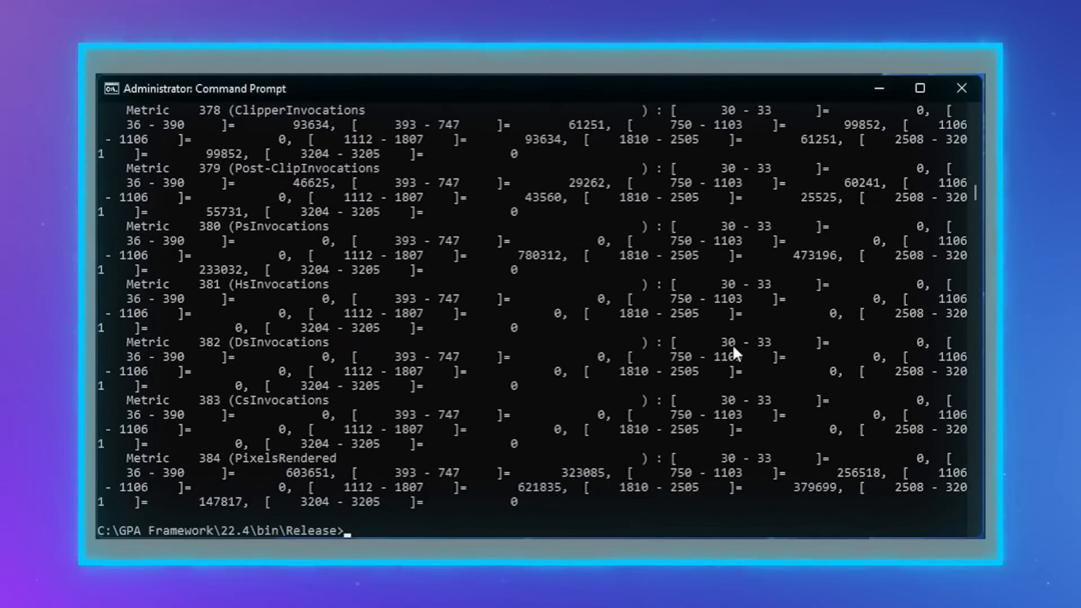
Rerun the frame 10 command with -u -c to export metrics with units to metrics.csv.
type("gpa-metrics-collector.exe -f 10 C:\\Users\\gta\\Documents\\GPA\\d3d12-sample")
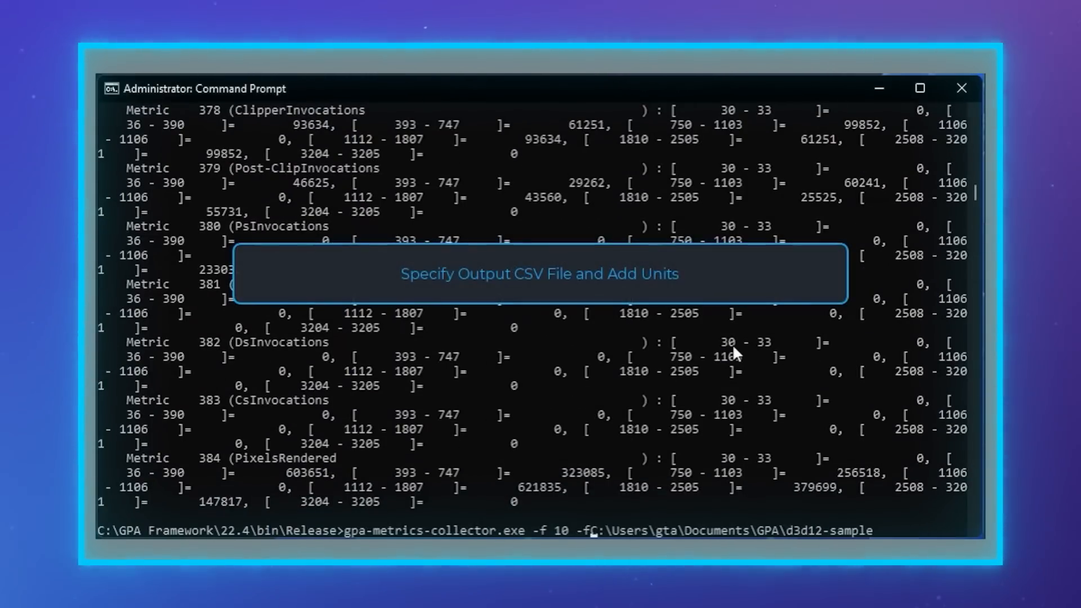
type("-u -c")
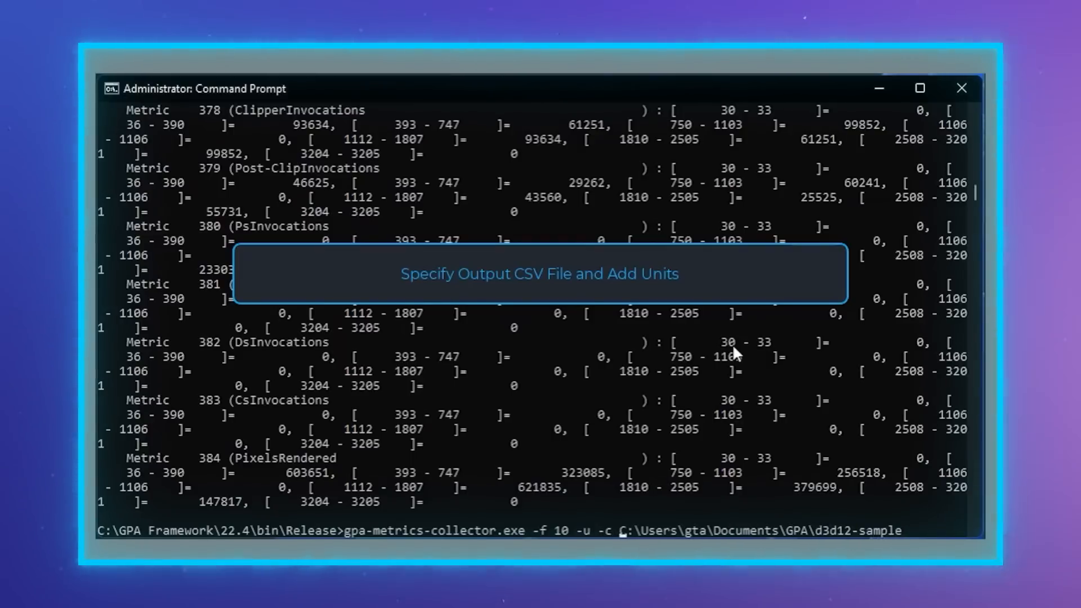
type("metrics.csv")
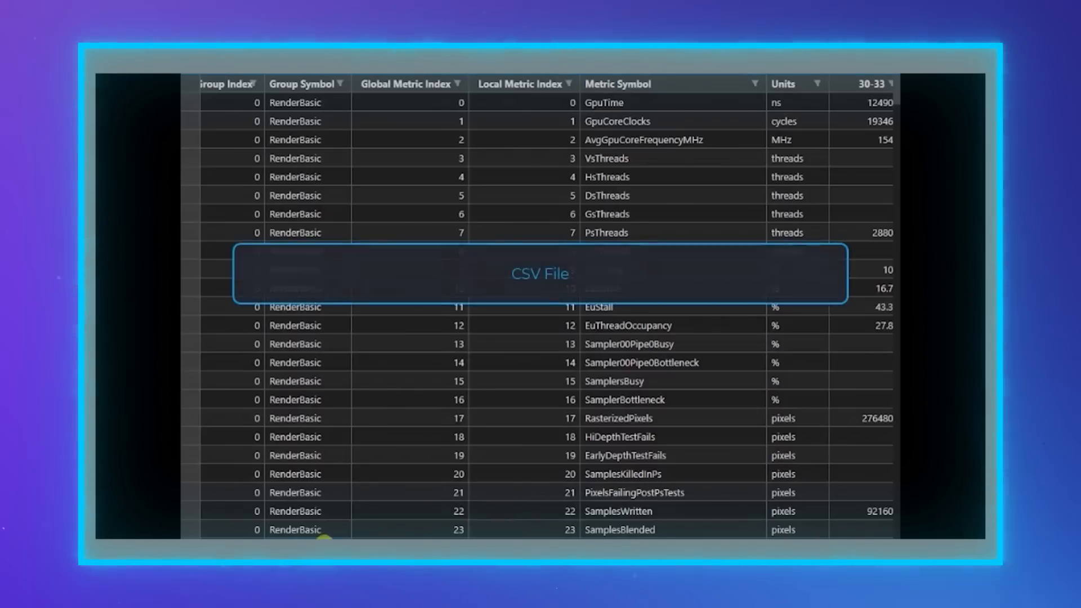
Scroll through metrics.csv rows showing group symbols, units and values.
scroll("down", 3)
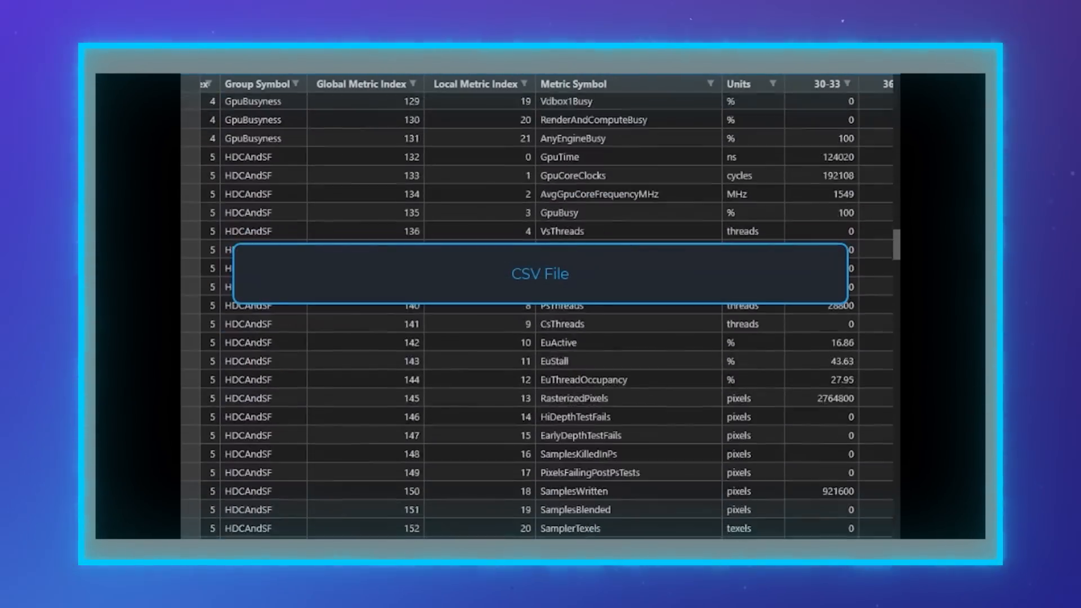
scroll("down", 3)
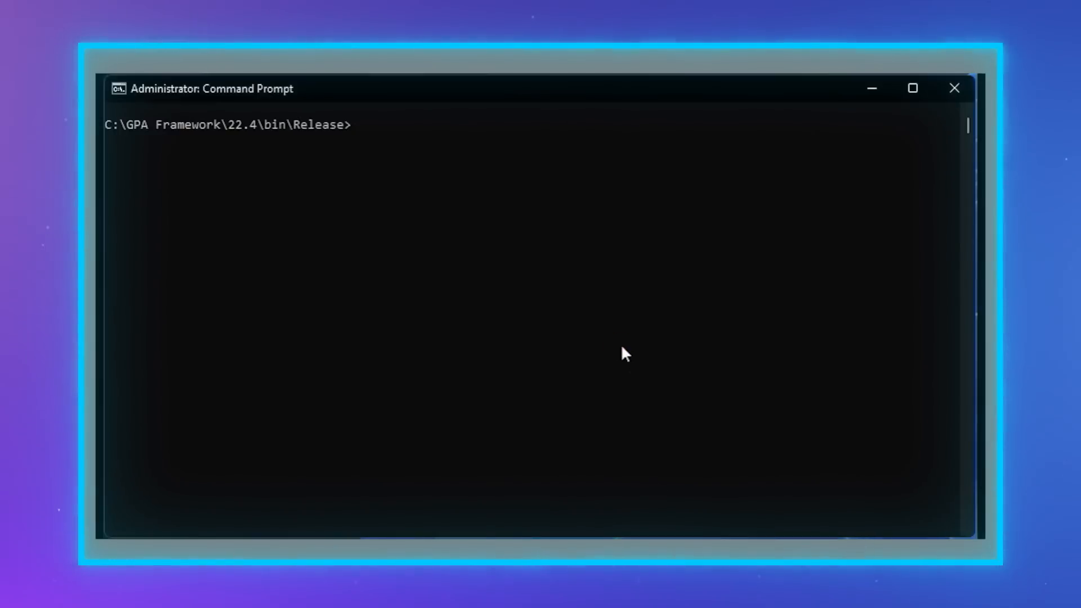
Export frame 10 RenderBasic metrics with -r range aggregation to metrics.csv and view it.
type("gpa-metrics-collector.exe -f 10 -u -c metrics.csv -m groupSymbol:RenderBasic -r C:\\Users\\gta\\Documents\\GPA\\d3d12-sample")
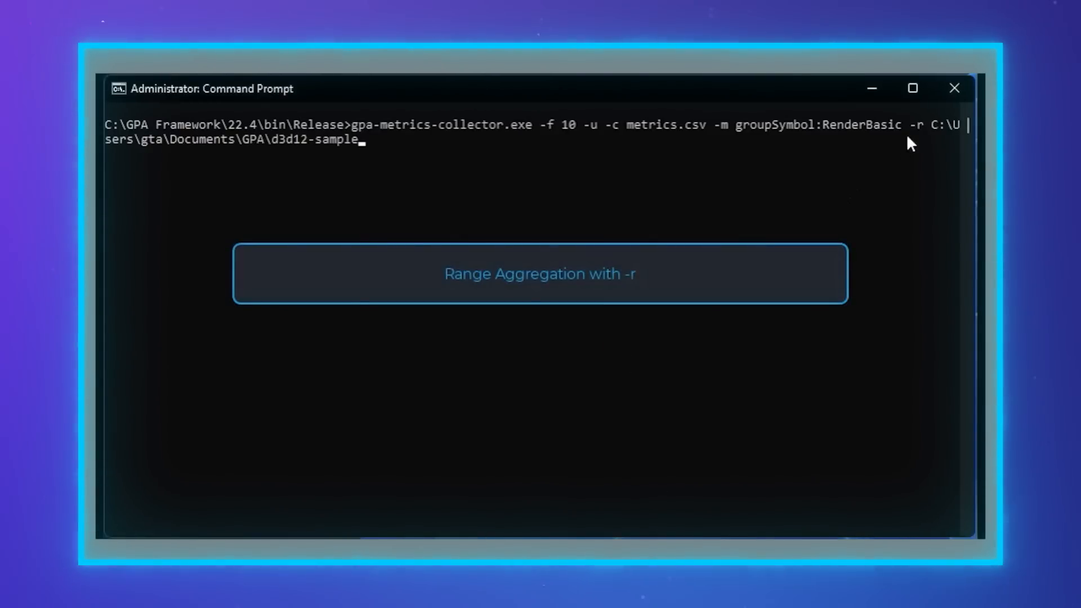
double_click(914, 125)
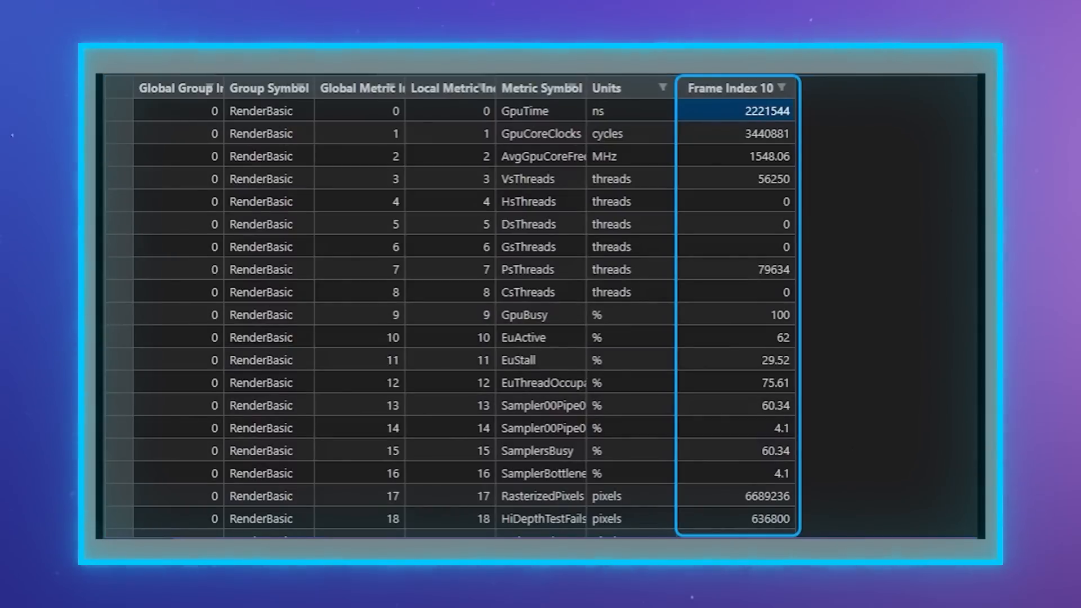
scroll("down", 3)
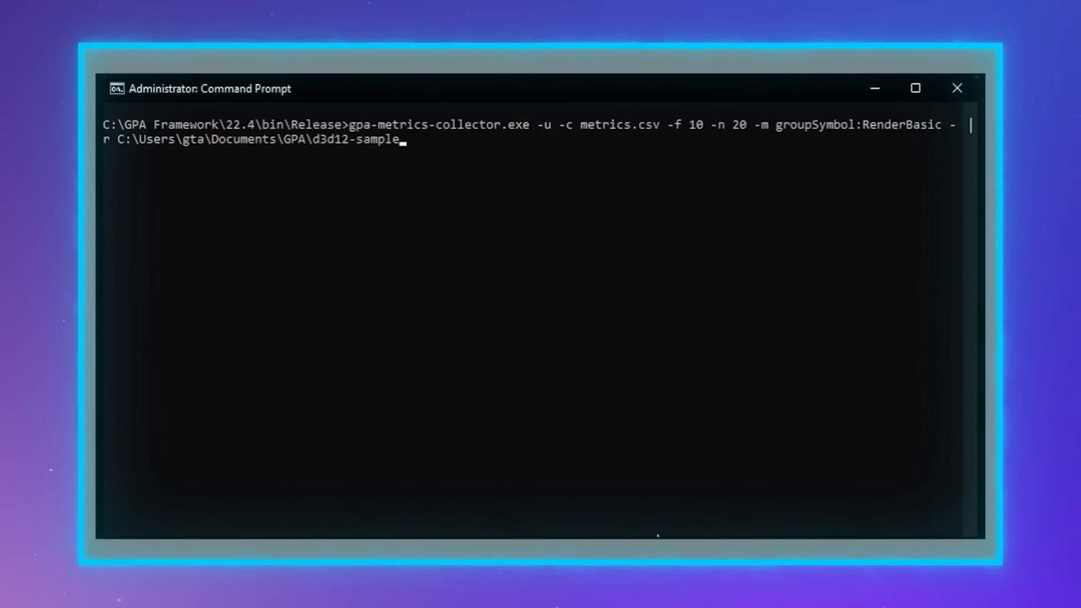
mouse_move(675, 144)
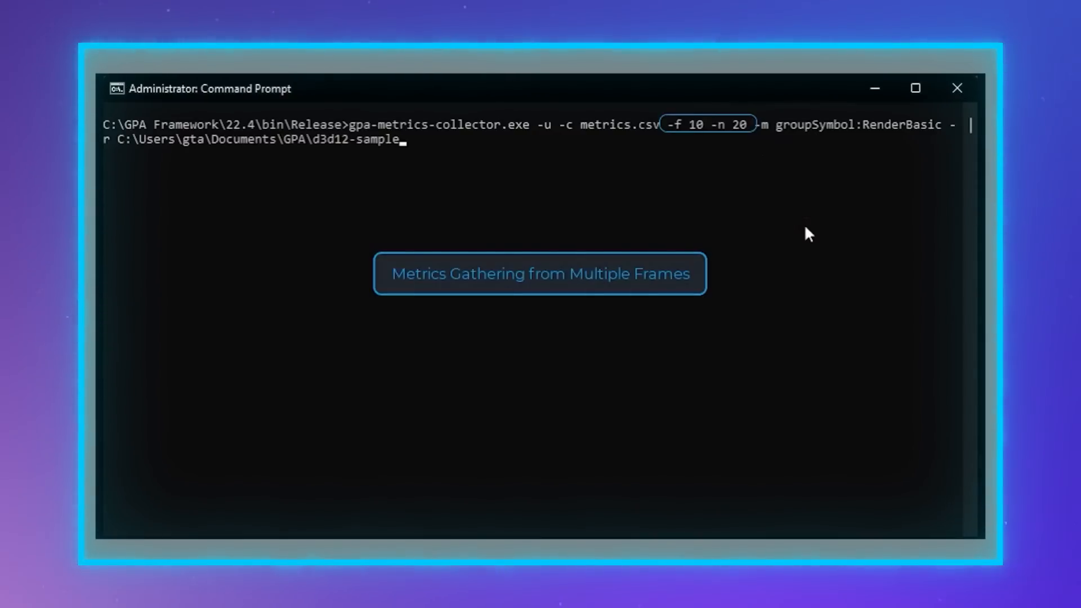
Run the 20-frame RenderBasic export from frame 10 and scroll across frame columns 10–29.
key("Enter")
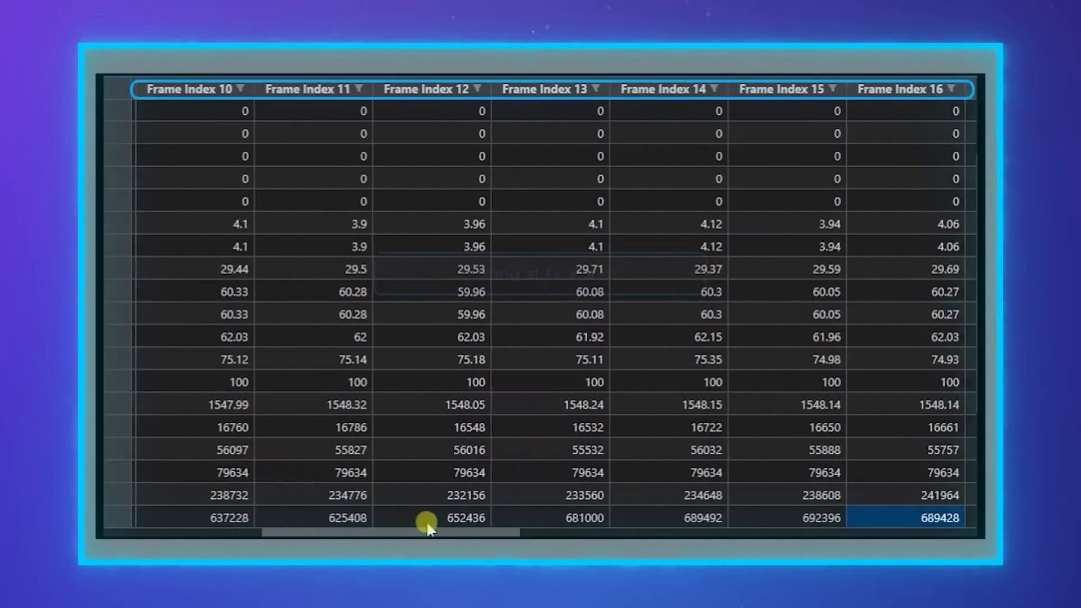
scroll("right", 3)
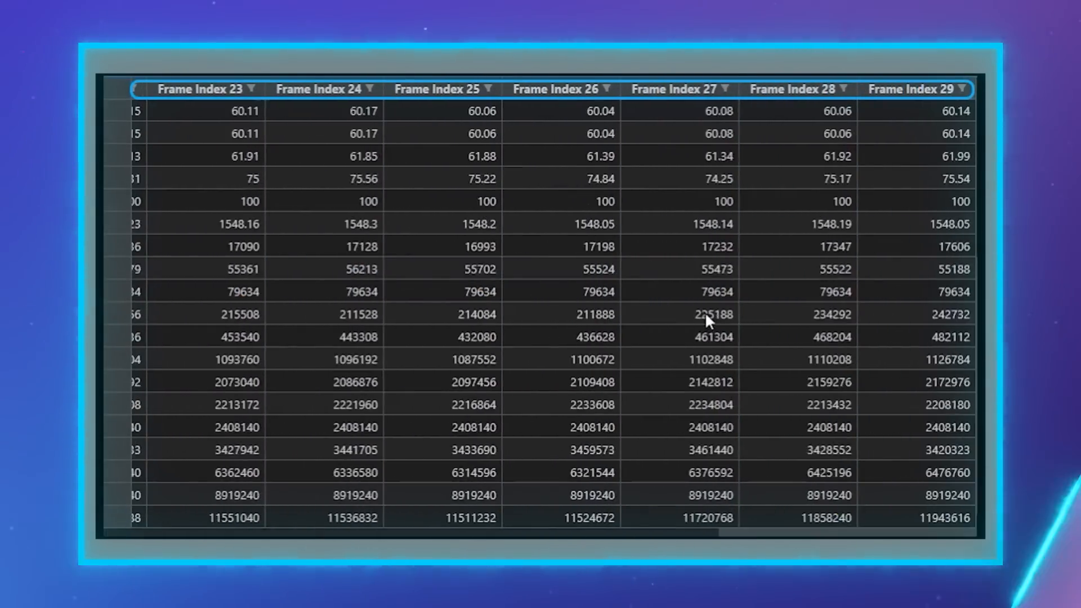